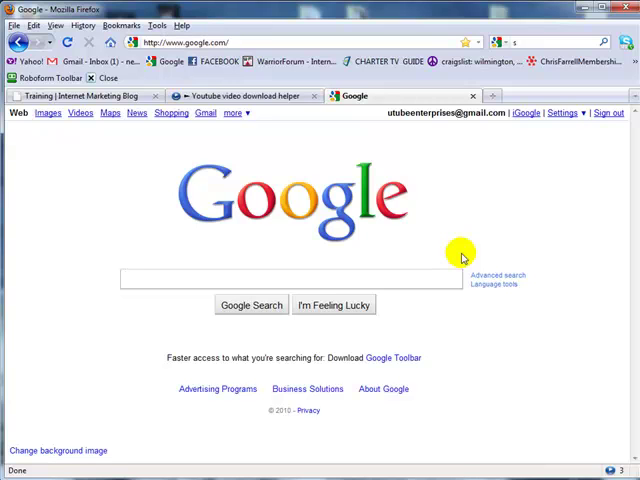
{"action": "mouse_move", "coordinate": [477, 233]}
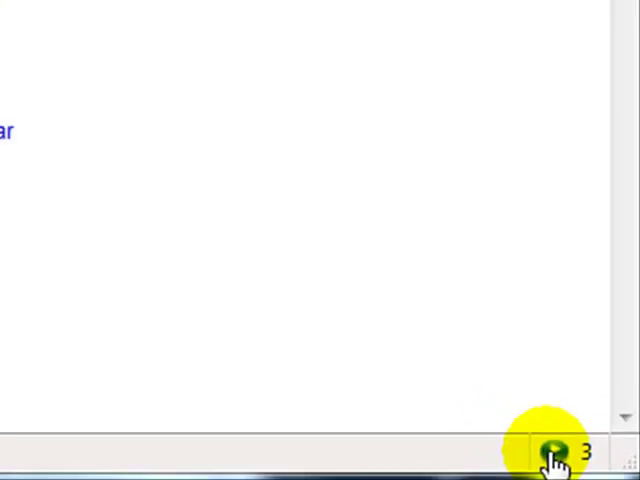
Check NetVideoHunter's captured-video list, find it empty, and close it
{"action": "left_click", "coordinate": [551, 449]}
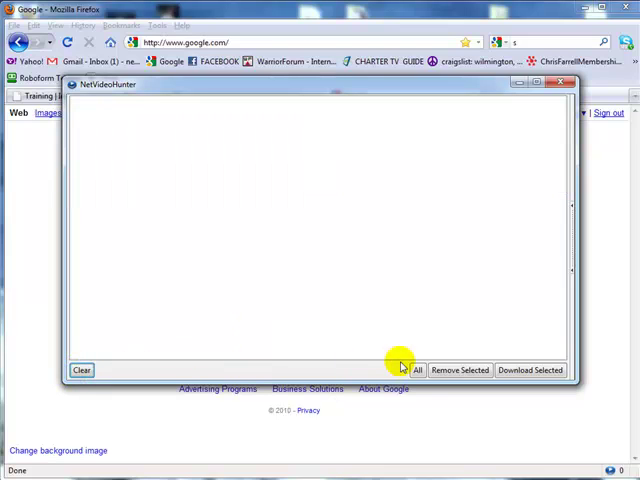
{"action": "mouse_move", "coordinate": [562, 88]}
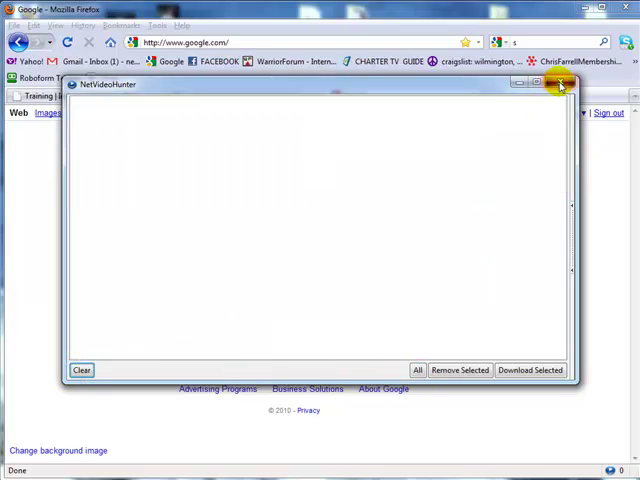
{"action": "left_click", "coordinate": [563, 87]}
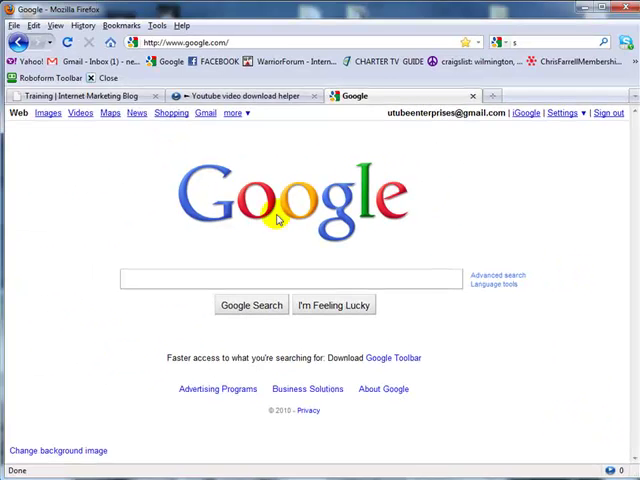
{"action": "left_click", "coordinate": [205, 279]}
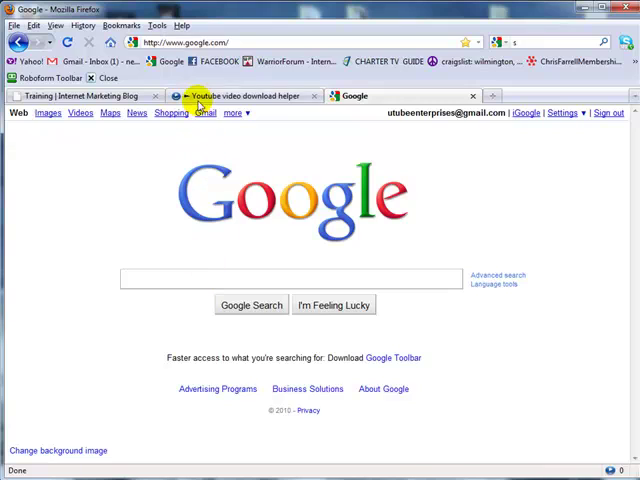
{"action": "left_click", "coordinate": [245, 96]}
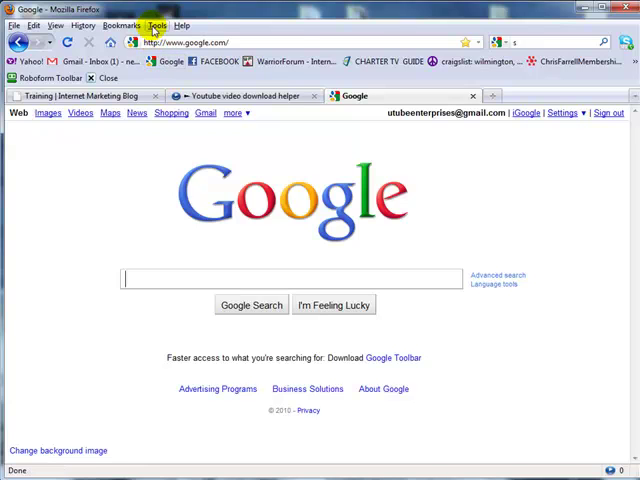
Review NetVideoHunter's options from the Add-ons manager, keeping the Save to folder setting, and confirm
{"action": "left_click", "coordinate": [155, 25]}
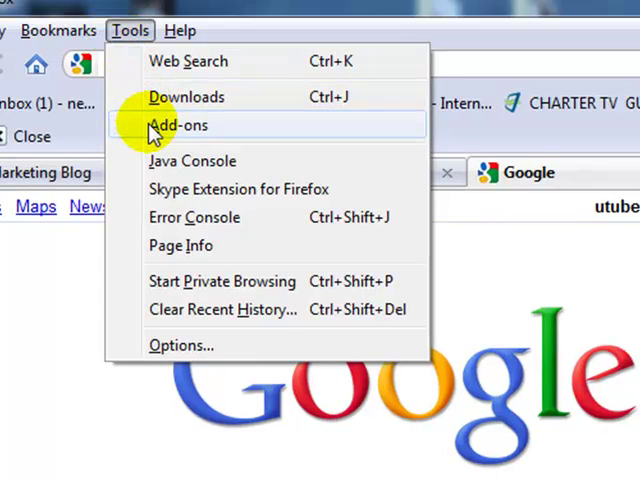
{"action": "left_click", "coordinate": [178, 124]}
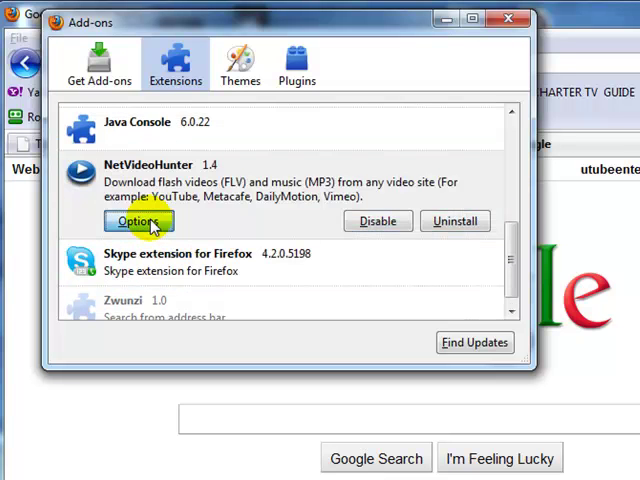
{"action": "left_click", "coordinate": [138, 221]}
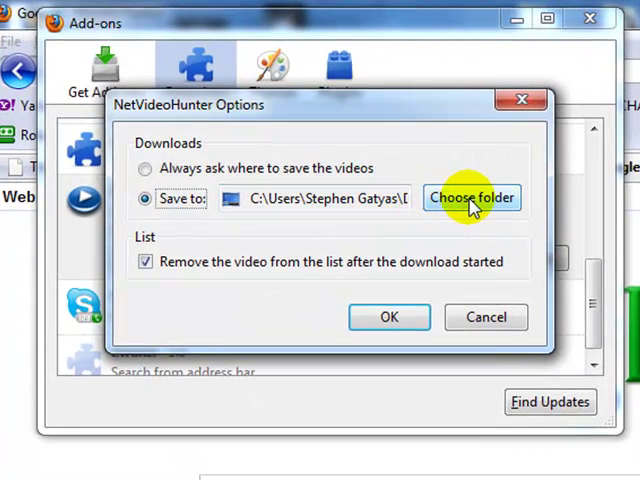
{"action": "mouse_move", "coordinate": [337, 225]}
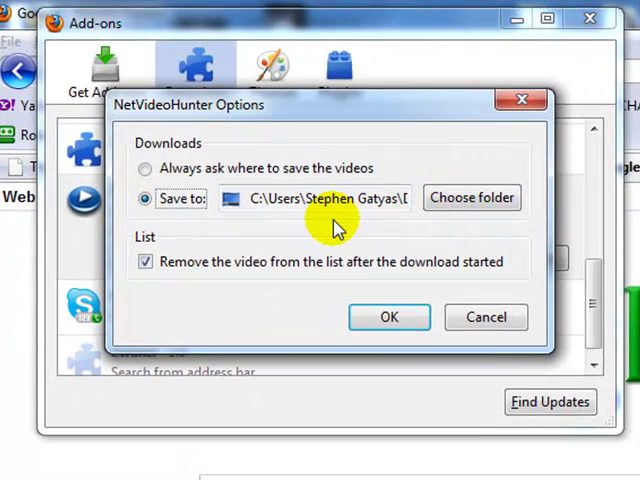
{"action": "left_click", "coordinate": [144, 261]}
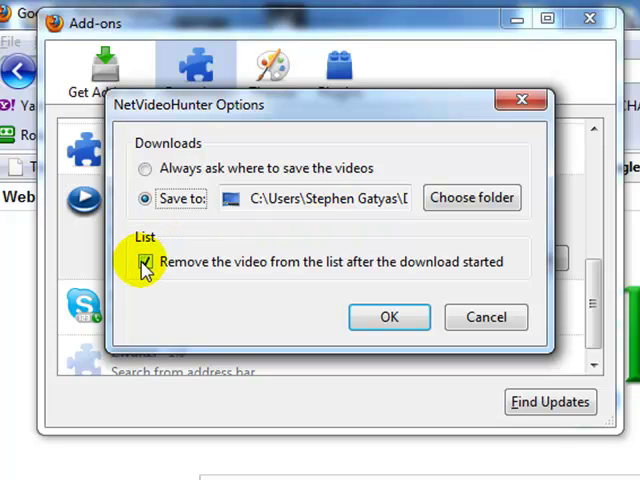
{"action": "mouse_move", "coordinate": [300, 285]}
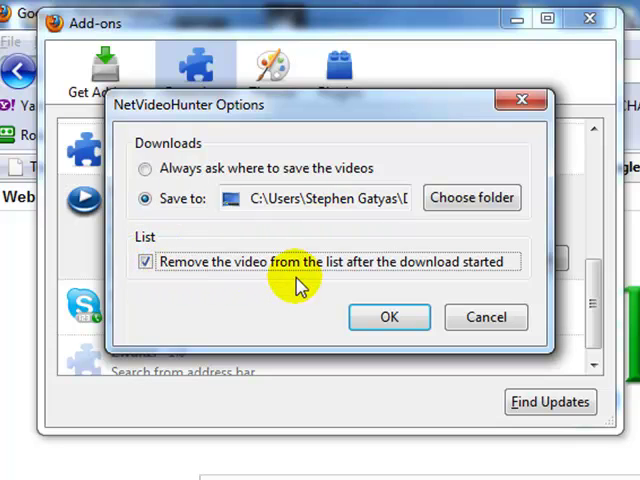
{"action": "mouse_move", "coordinate": [465, 283]}
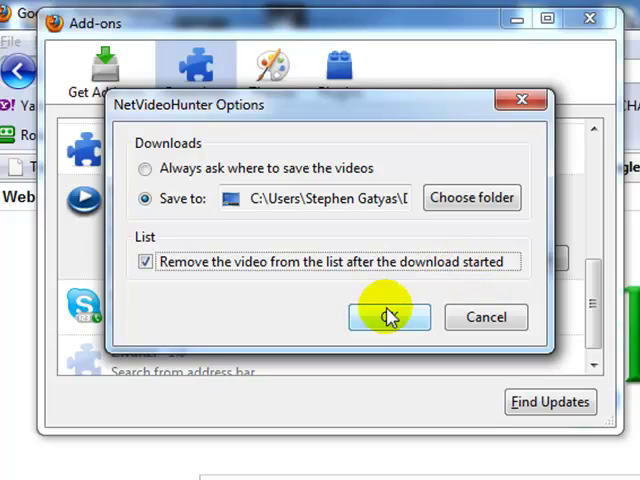
{"action": "left_click", "coordinate": [389, 317]}
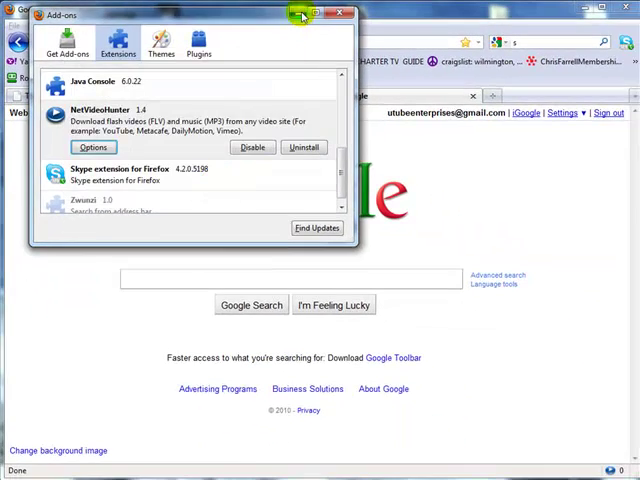
Close the Add-ons window and open YouTube - Broadcast Yourself from a Google search for youtube
{"action": "left_click", "coordinate": [345, 13]}
{"action": "type", "text": "youtube"}
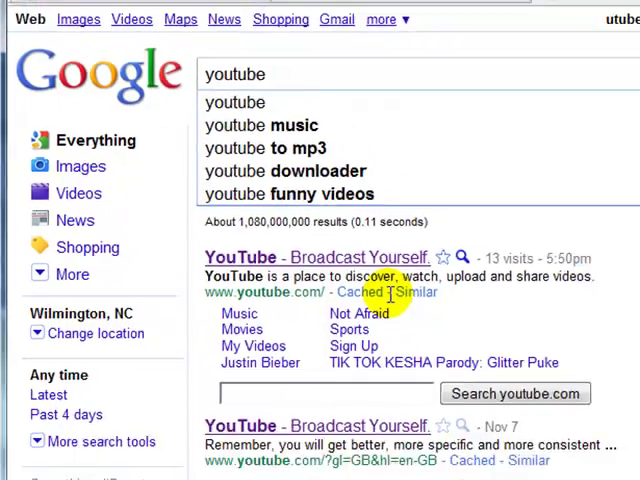
{"action": "left_click", "coordinate": [234, 74]}
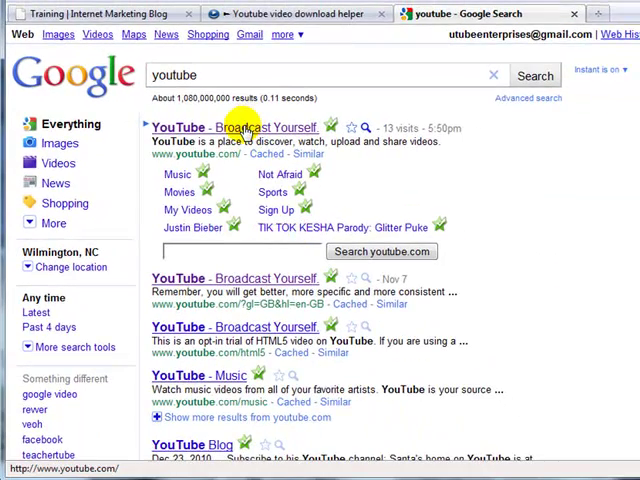
{"action": "left_click", "coordinate": [234, 127]}
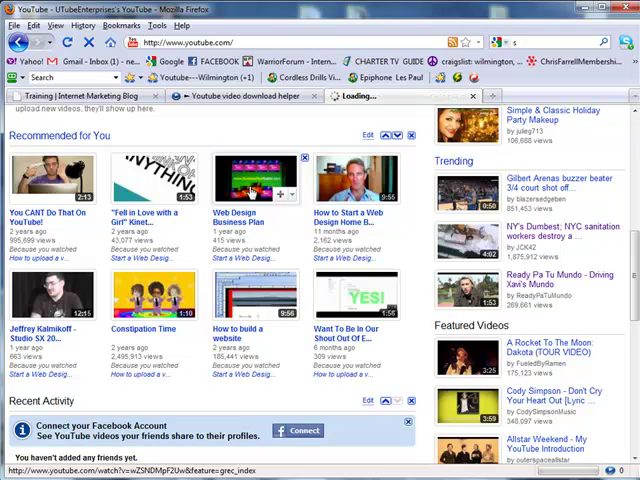
Open the Web Design Business Plan video and download it from the NetVideoHunter list as FLV
{"action": "left_click", "coordinate": [252, 180]}
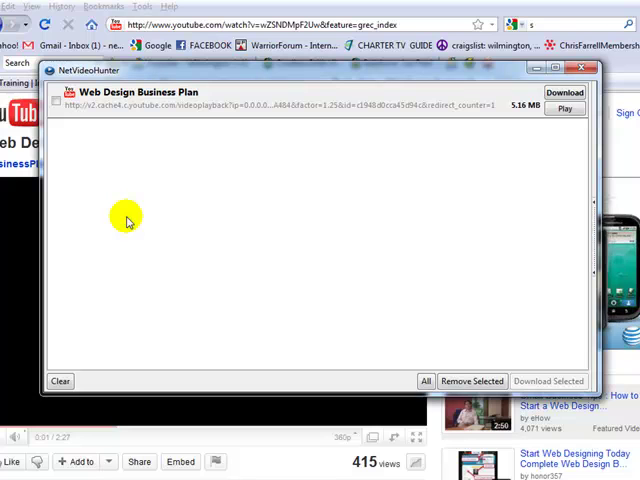
{"action": "mouse_move", "coordinate": [203, 230]}
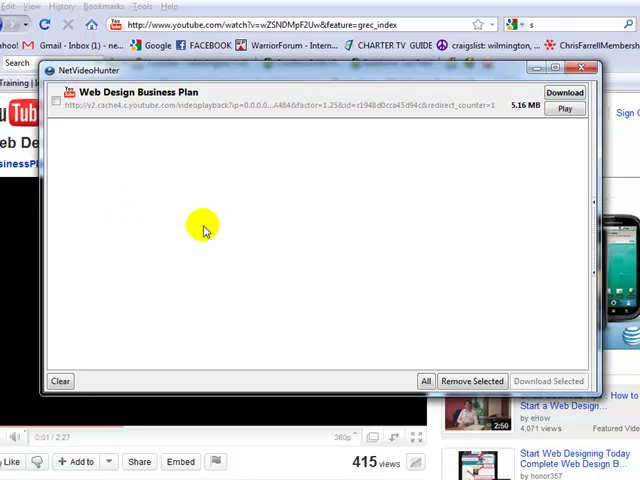
{"action": "left_click", "coordinate": [59, 98]}
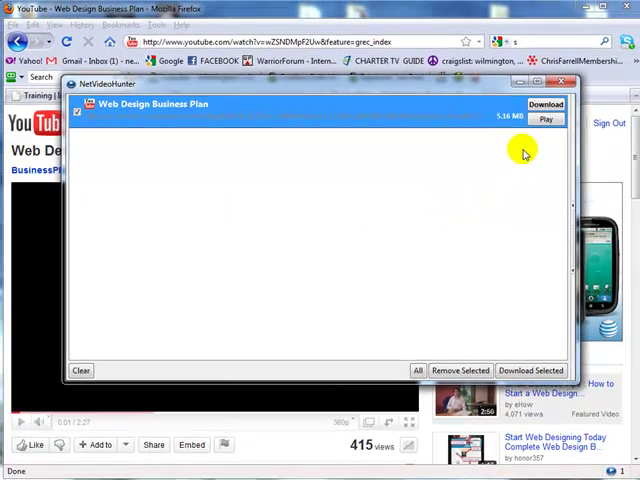
{"action": "left_click", "coordinate": [549, 104]}
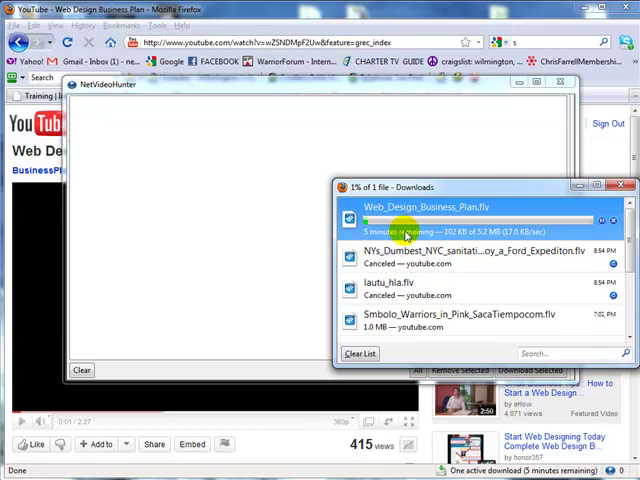
{"action": "mouse_move", "coordinate": [400, 263]}
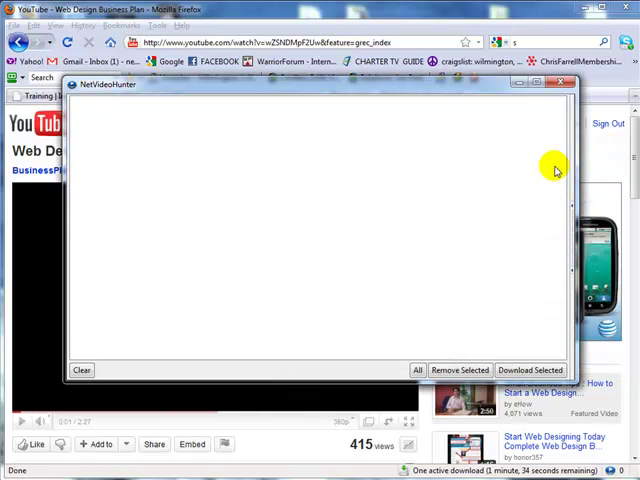
{"action": "mouse_move", "coordinate": [483, 302]}
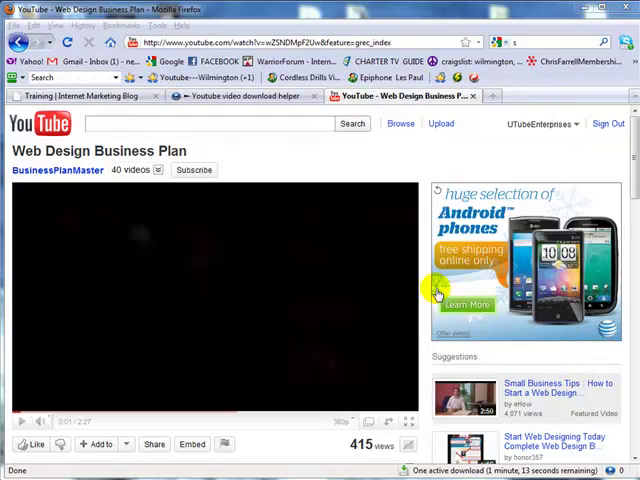
Open How to Start a Web Design Home Business and another suggested web design video so they get captured
{"action": "scroll", "scroll_direction": "down", "scroll_amount": 3}
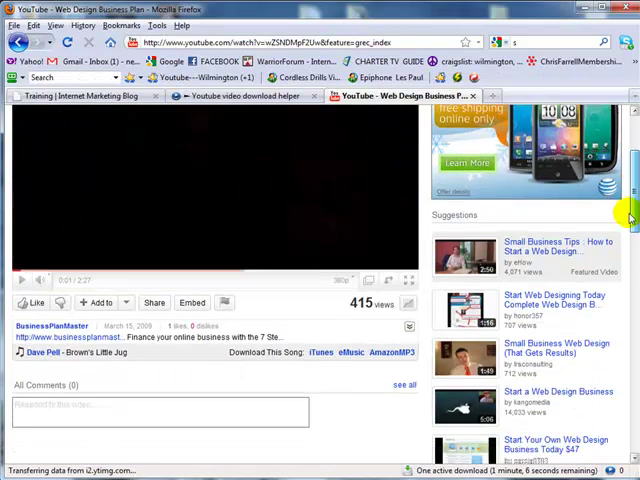
{"action": "scroll", "scroll_direction": "down", "scroll_amount": 3}
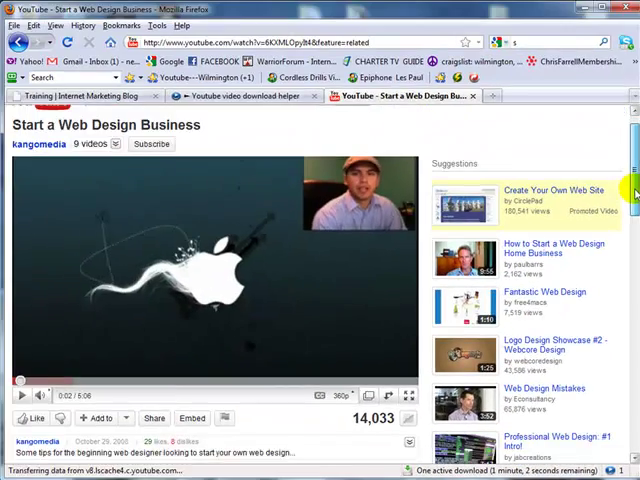
{"action": "scroll", "scroll_direction": "down", "scroll_amount": 3}
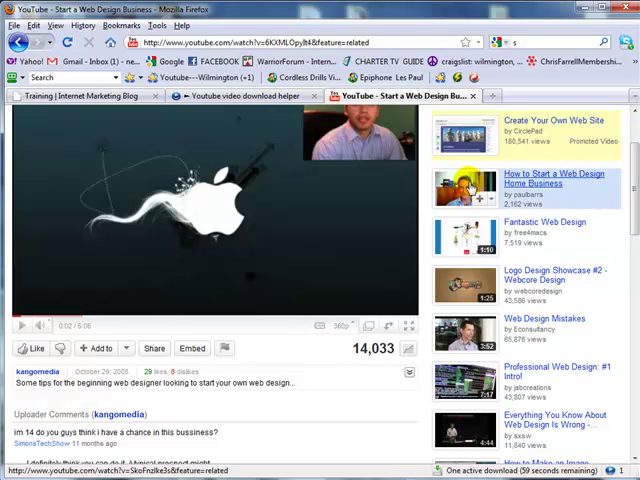
{"action": "left_click", "coordinate": [545, 178]}
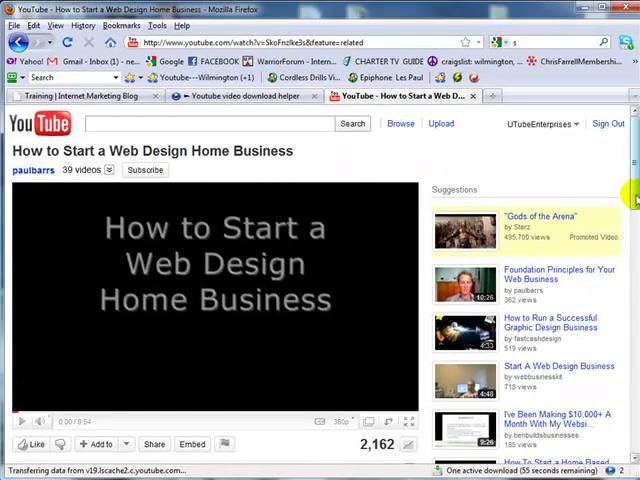
{"action": "scroll", "scroll_direction": "down", "scroll_amount": 3}
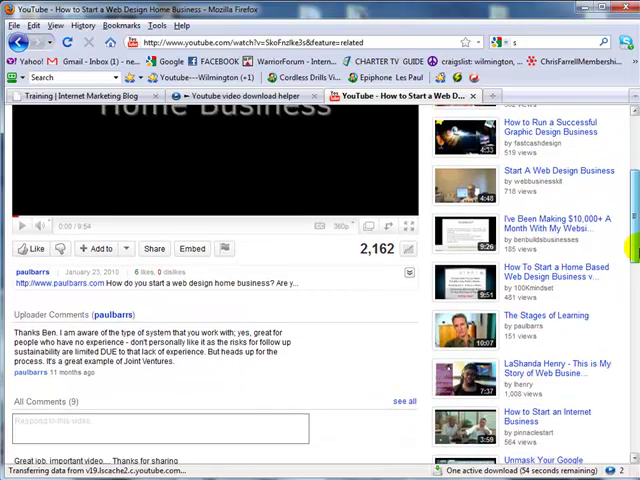
{"action": "left_click", "coordinate": [549, 315]}
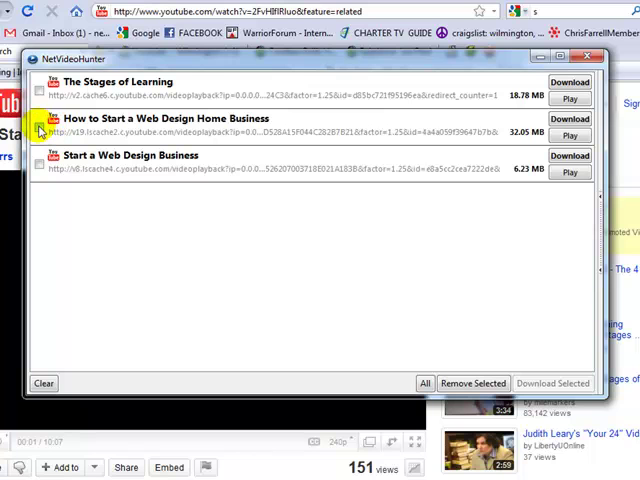
Tick How to Start a Web Design Home Business in the NetVideoHunter list for download
{"action": "left_click", "coordinate": [40, 128]}
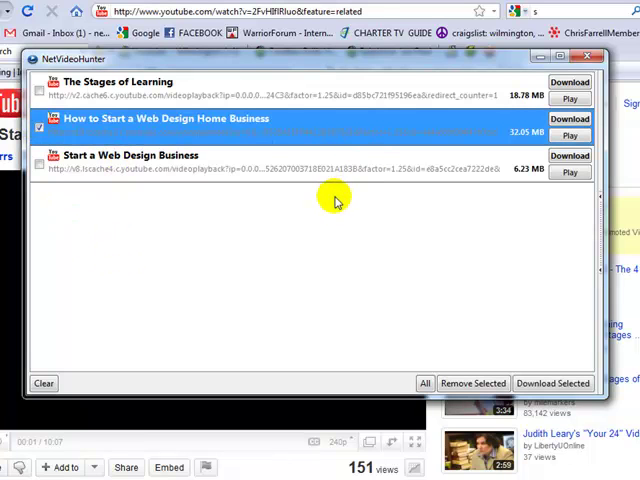
{"action": "mouse_move", "coordinate": [435, 173]}
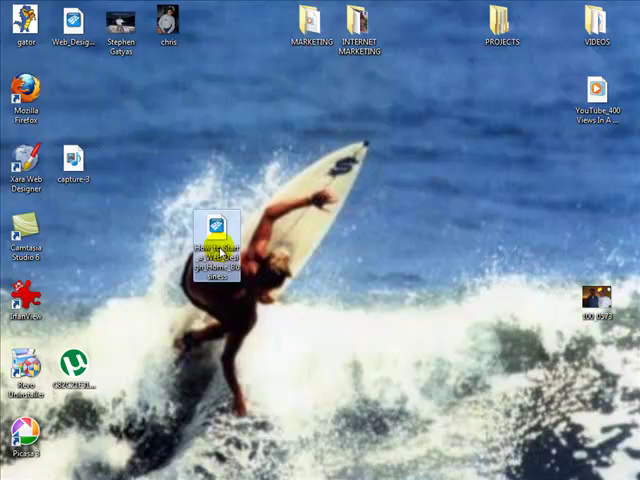
{"action": "mouse_move", "coordinate": [70, 22]}
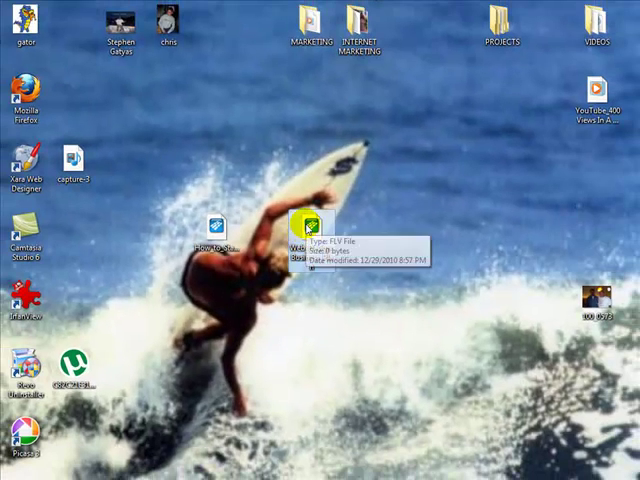
{"action": "double_click", "coordinate": [313, 222]}
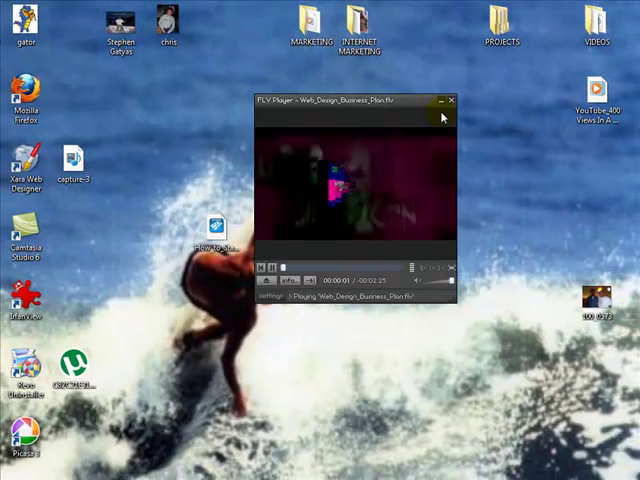
{"action": "left_click", "coordinate": [271, 268]}
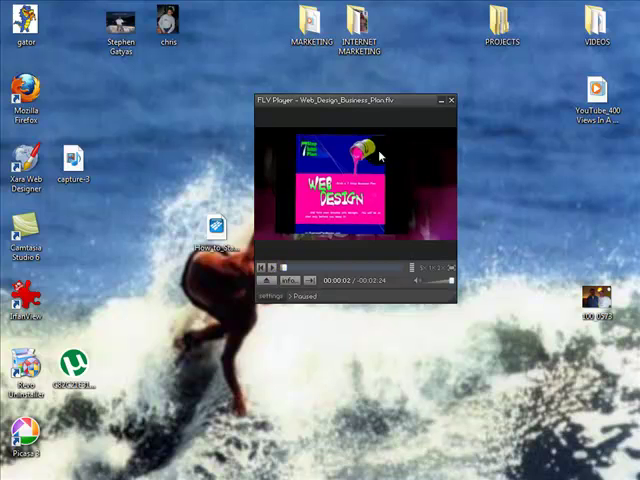
{"action": "left_click", "coordinate": [443, 98]}
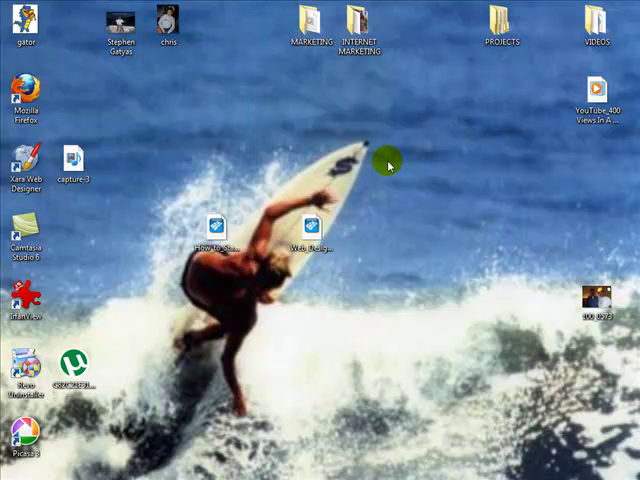